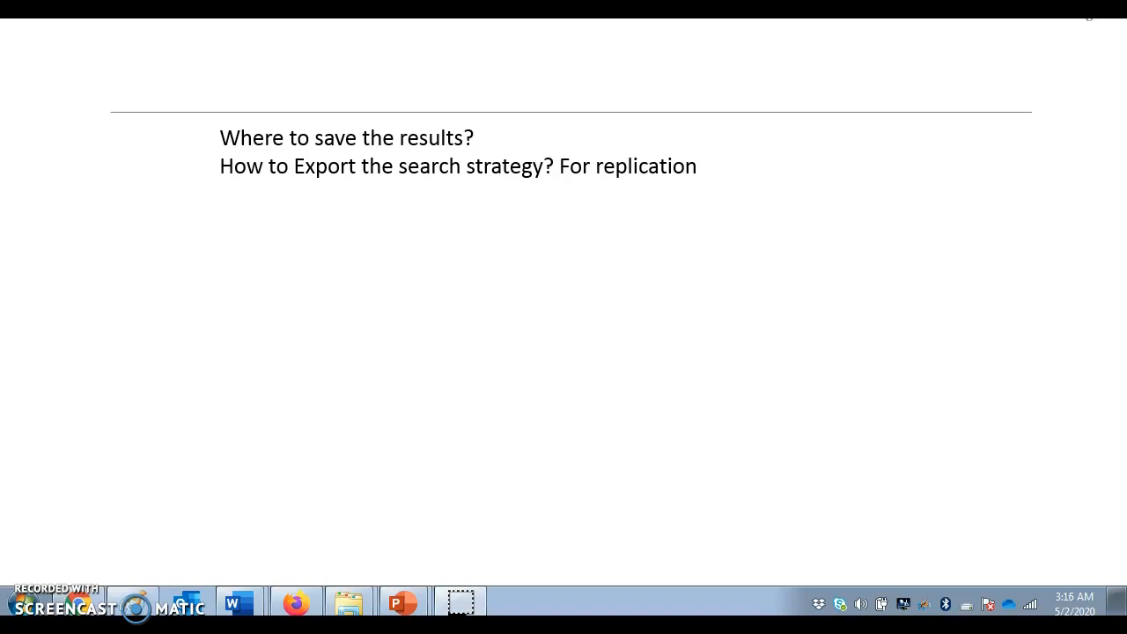
Step: Switch from the PowerPoint slide show to the browser with Ovid MEDLINE results
{"action": "key", "text": "alt+tab"}
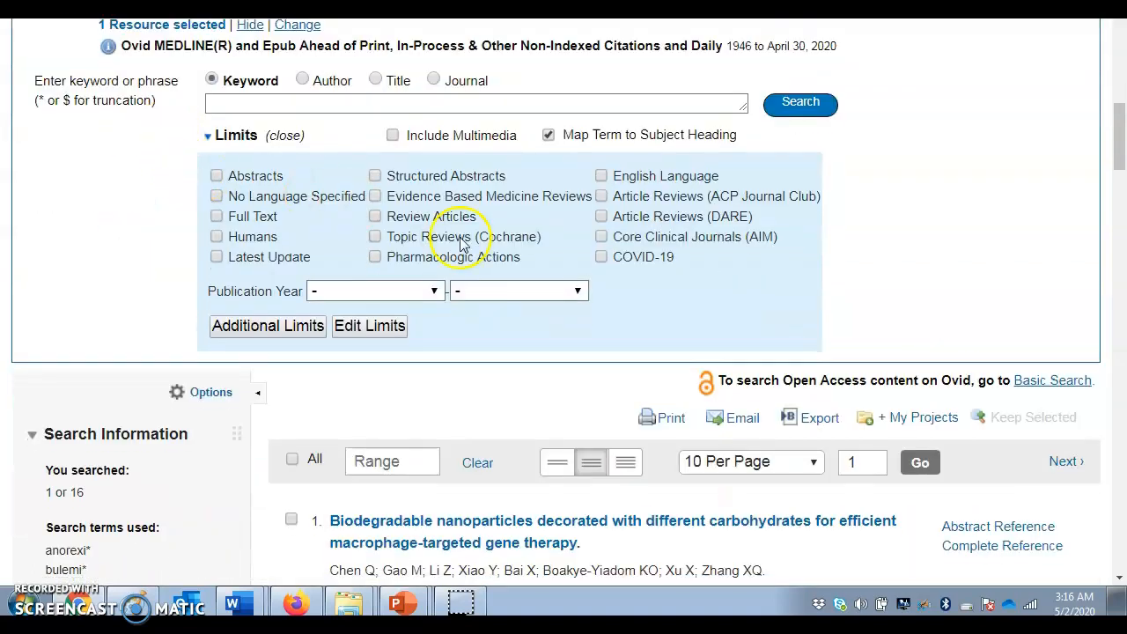
{"action": "mouse_move", "coordinate": [791, 416]}
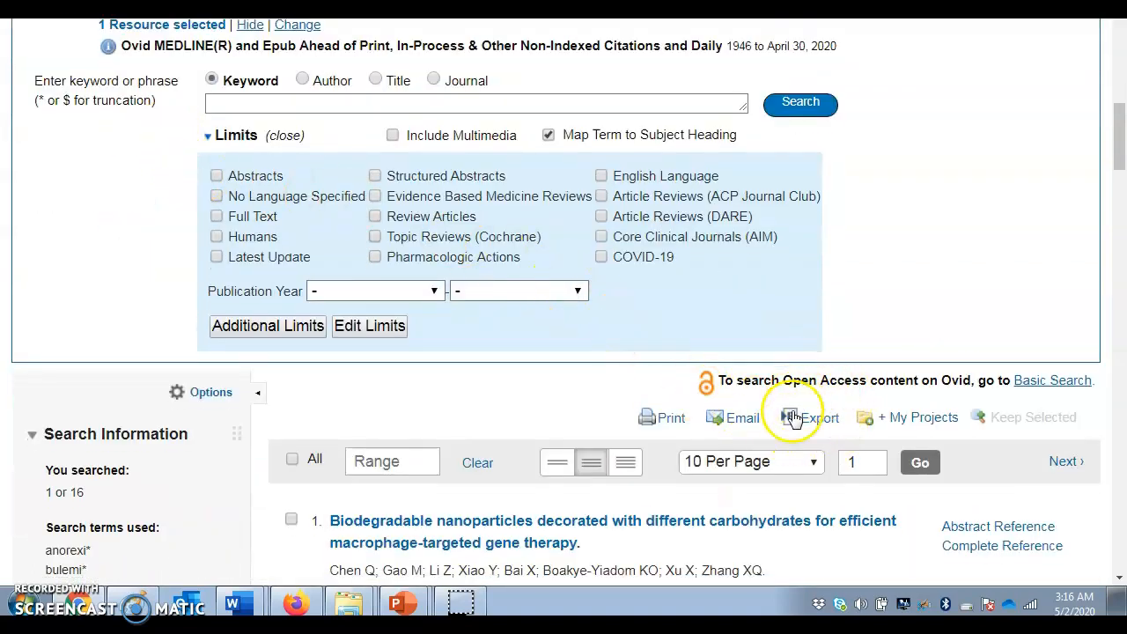
Step: Export the citations as Microsoft Word, Ovid citation style, with Search History included
{"action": "left_click", "coordinate": [796, 418]}
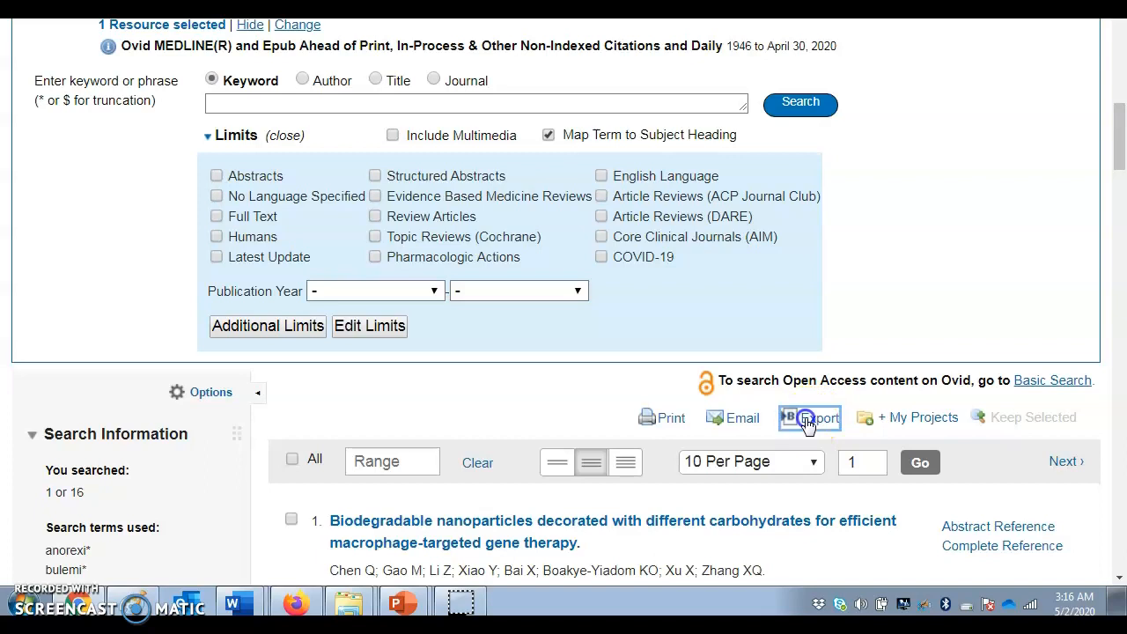
{"action": "left_click", "coordinate": [810, 418]}
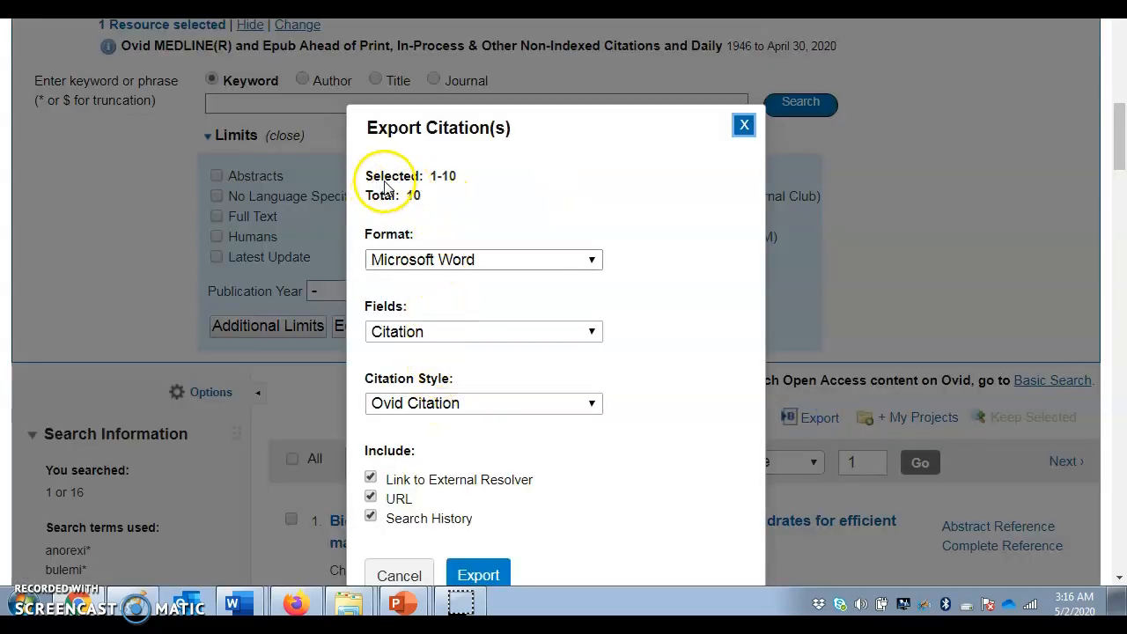
{"action": "mouse_move", "coordinate": [414, 303]}
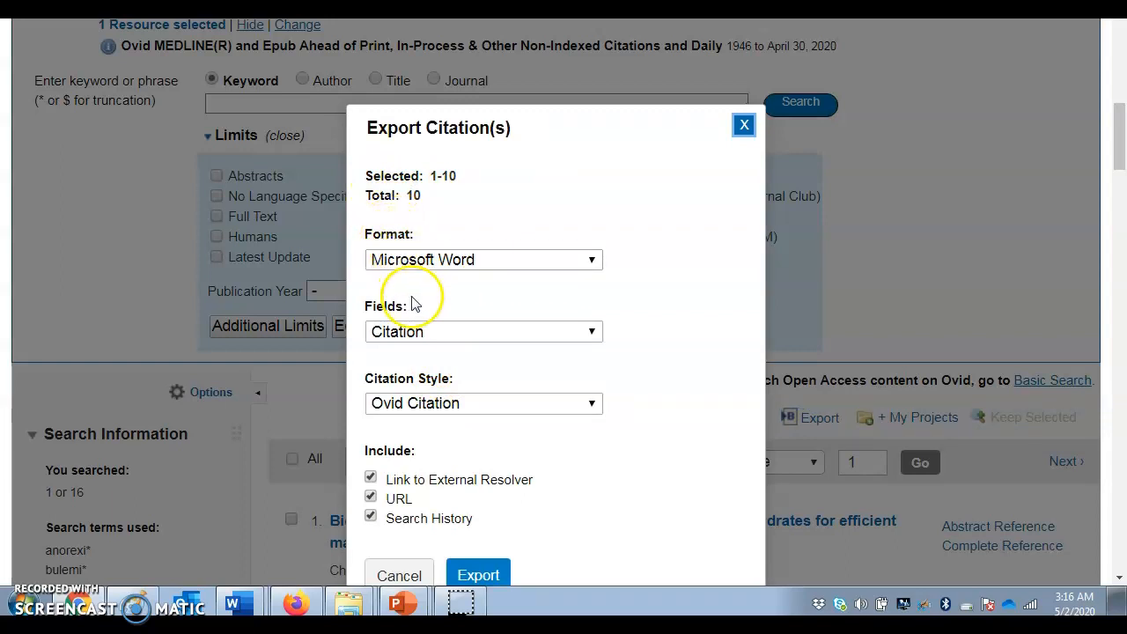
{"action": "scroll", "scroll_direction": "down", "scroll_amount": 3}
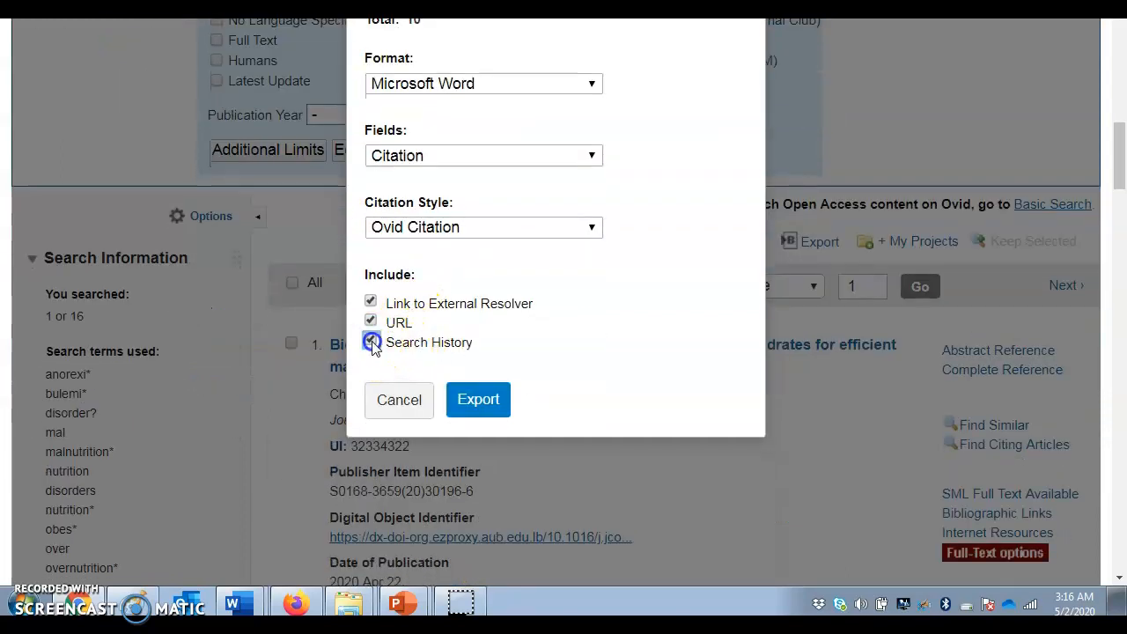
{"action": "left_click", "coordinate": [369, 342]}
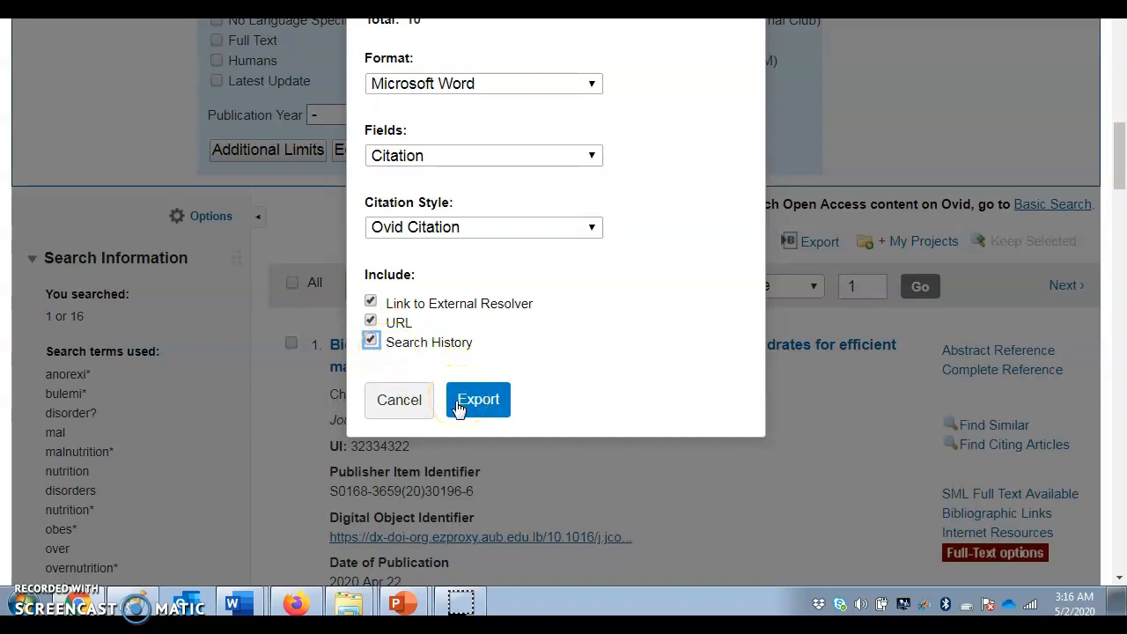
{"action": "left_click", "coordinate": [477, 400]}
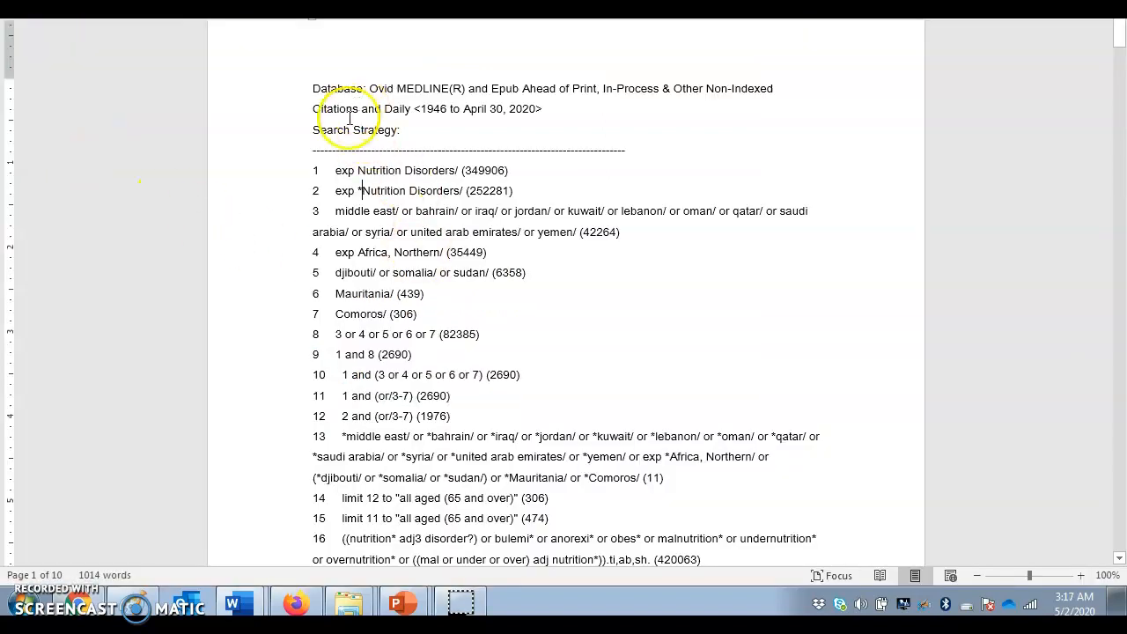
Step: Scroll the Word document's Search Strategy section listing the 18 numbered search lines
{"action": "scroll", "scroll_direction": "down", "scroll_amount": 3}
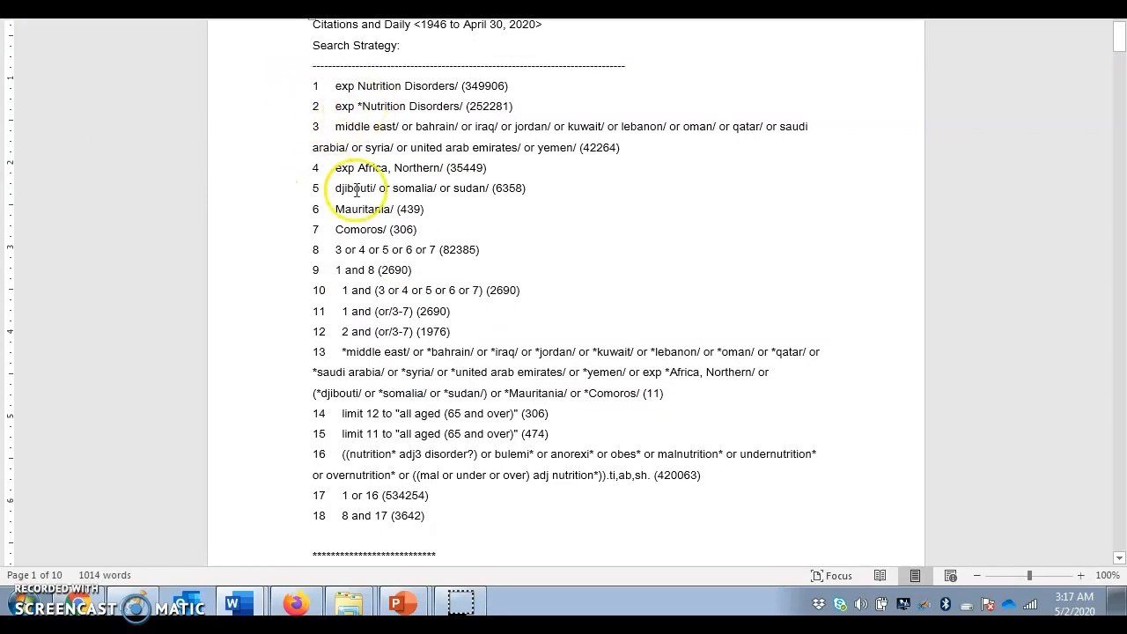
{"action": "mouse_move", "coordinate": [373, 475]}
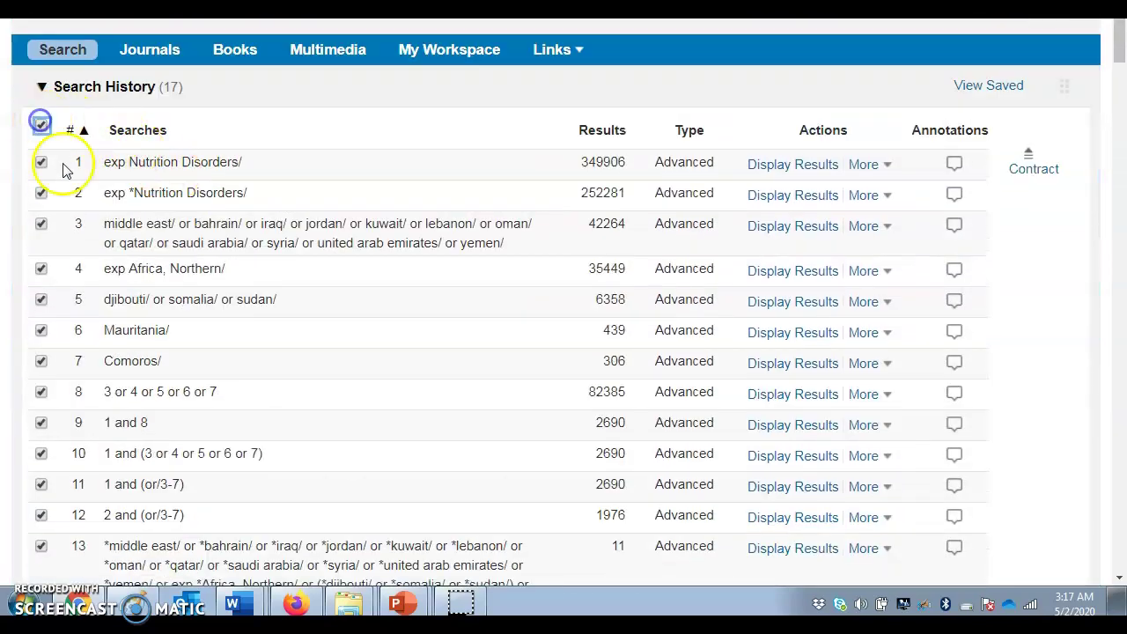
Step: Return to PowerPoint and resume the slide show at the 'Still Confused?' slide
{"action": "scroll", "scroll_direction": "down", "scroll_amount": 3}
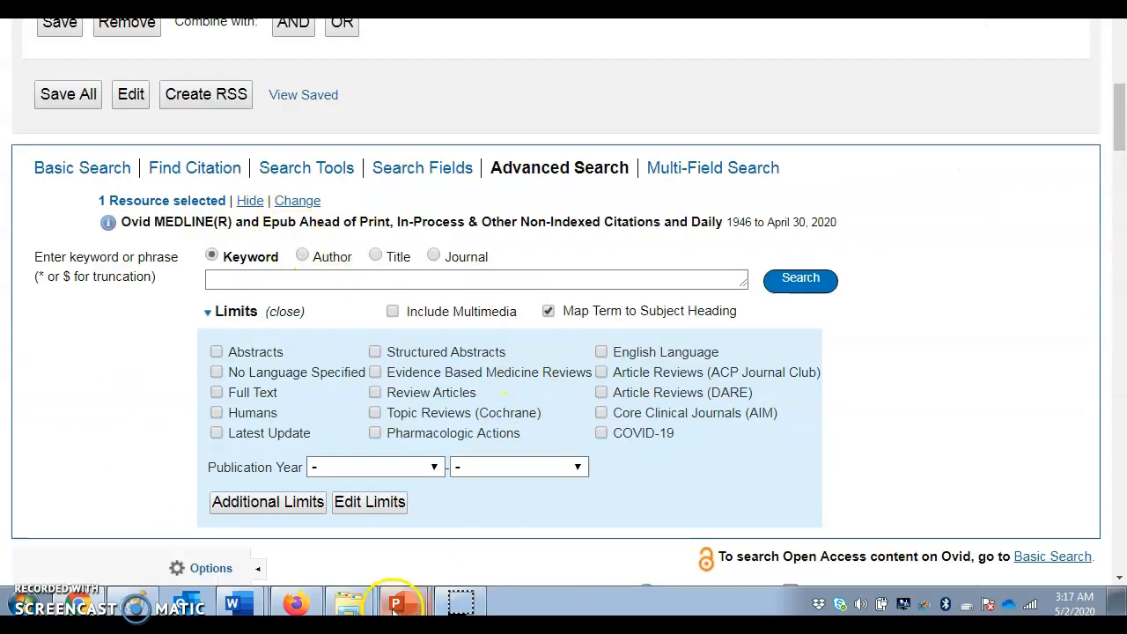
{"action": "left_click", "coordinate": [391, 602]}
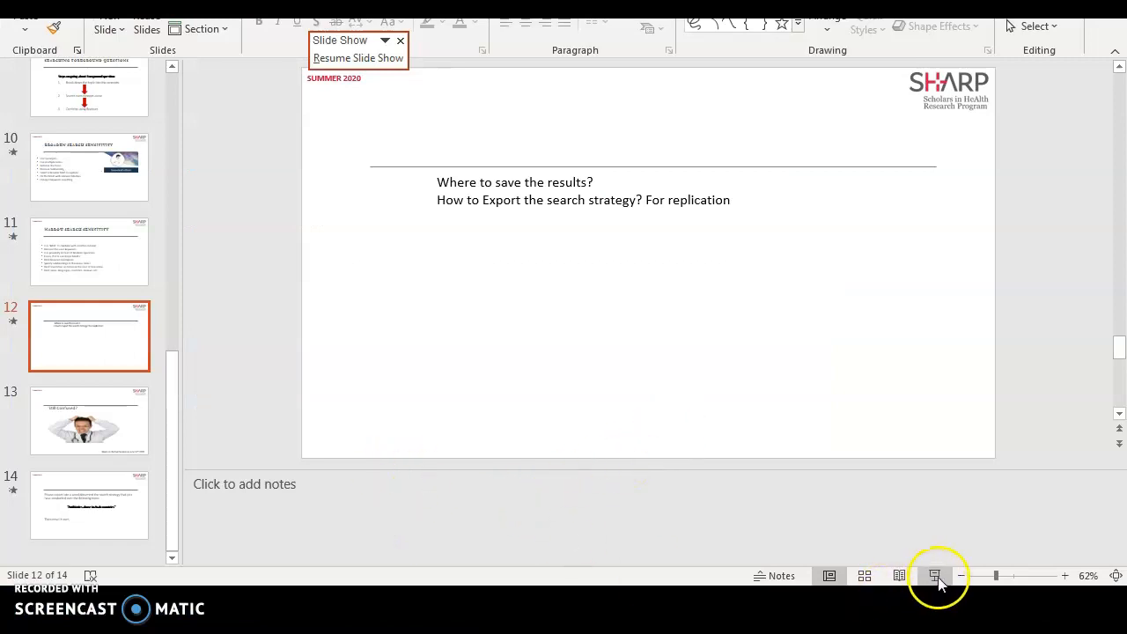
{"action": "left_click", "coordinate": [936, 575]}
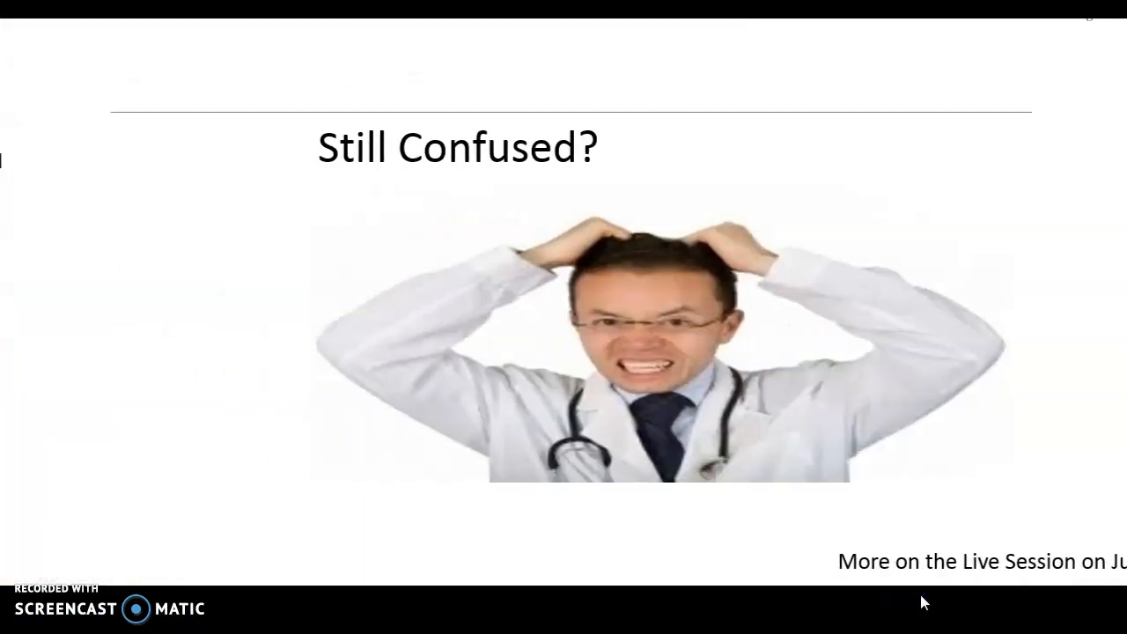